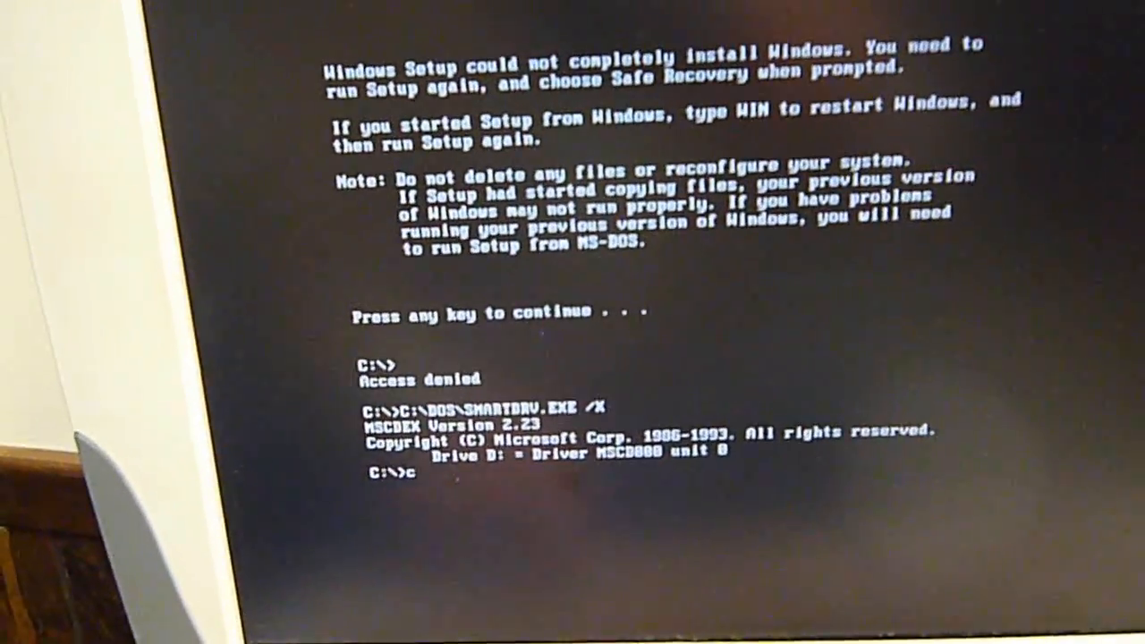
{"action": "type", "text": "chkdsk"}
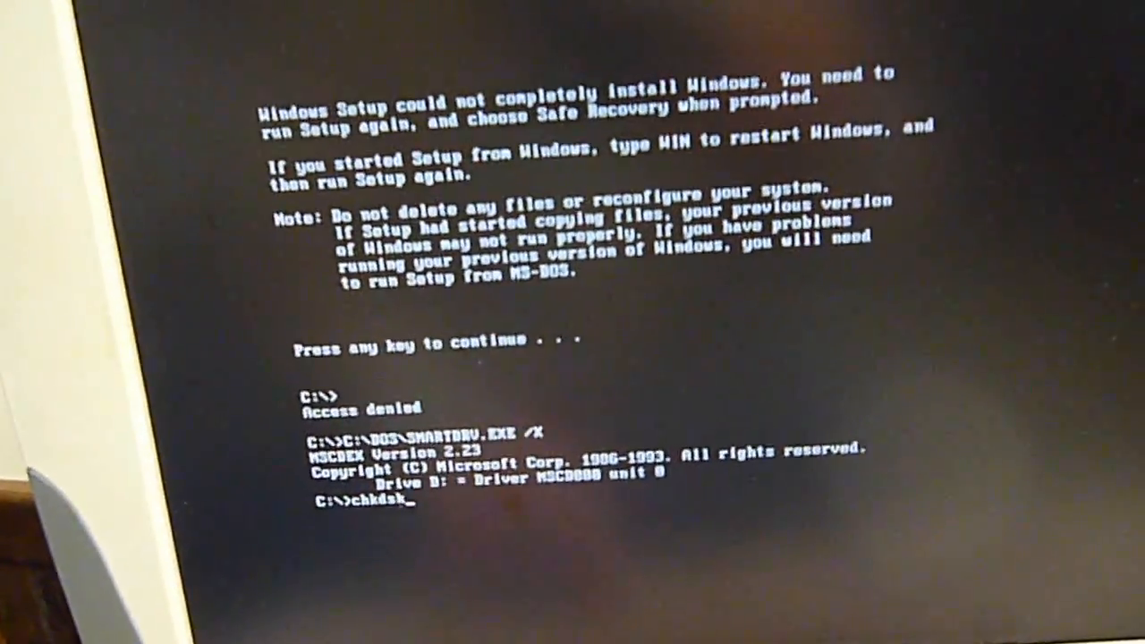